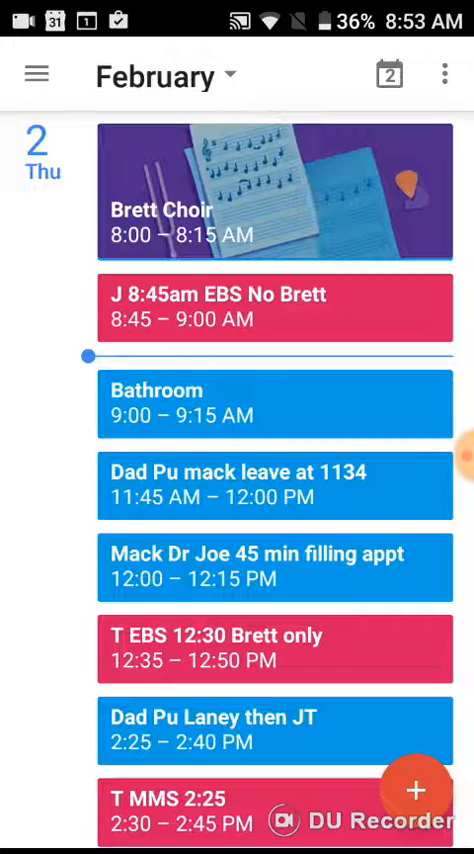
Create a new event from the Thursday, Feb 2, 2017 day view
{"action": "left_click", "coordinate": [417, 789]}
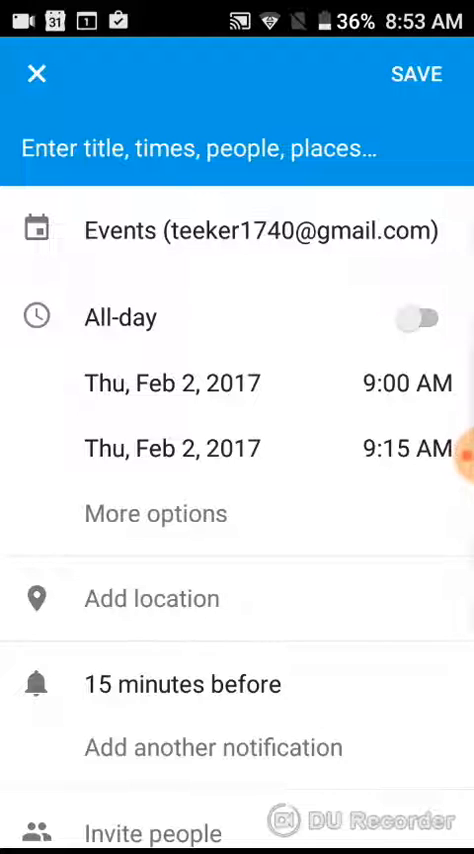
Title the new event 'Clean bathroom' using the keyboard suggestion
{"action": "left_click", "coordinate": [200, 148]}
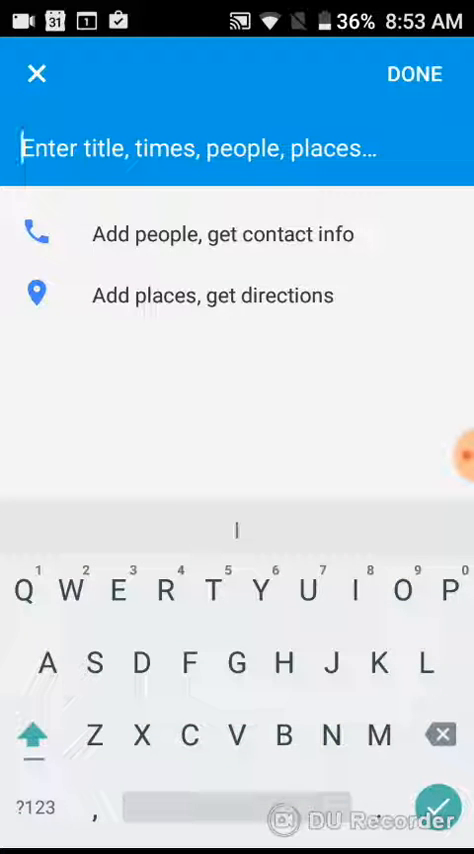
{"action": "type", "text": "Clean bathr"}
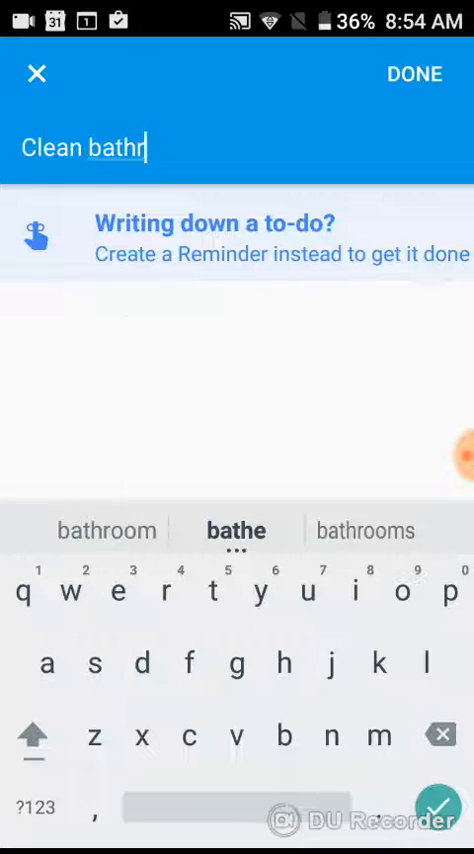
{"action": "left_click", "coordinate": [105, 531]}
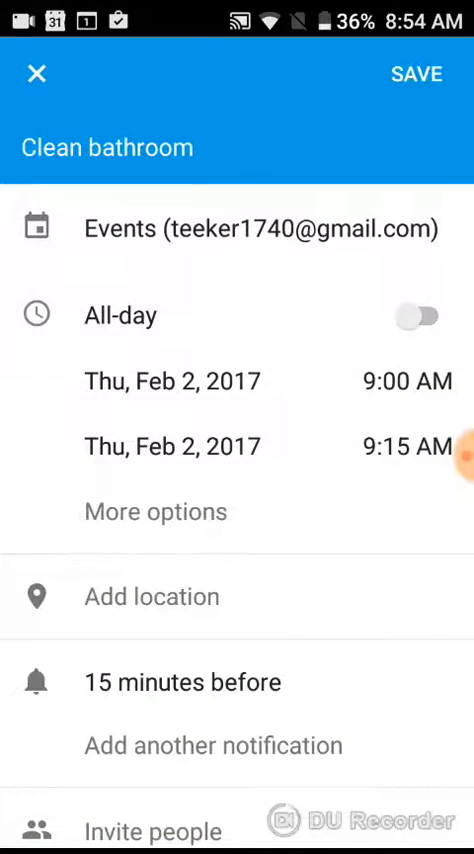
Move the Clean bathroom event to 6:00–6:15 PM and start inviting people
{"action": "scroll", "scroll_direction": "down", "scroll_amount": 3}
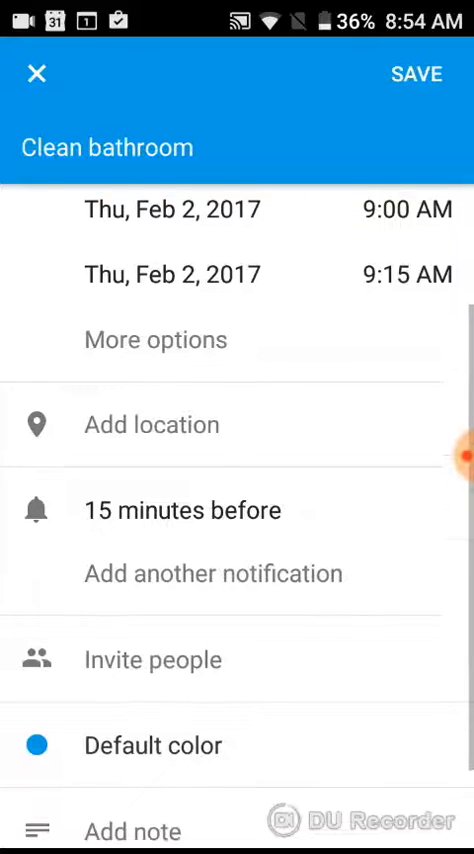
{"action": "left_click", "coordinate": [398, 209]}
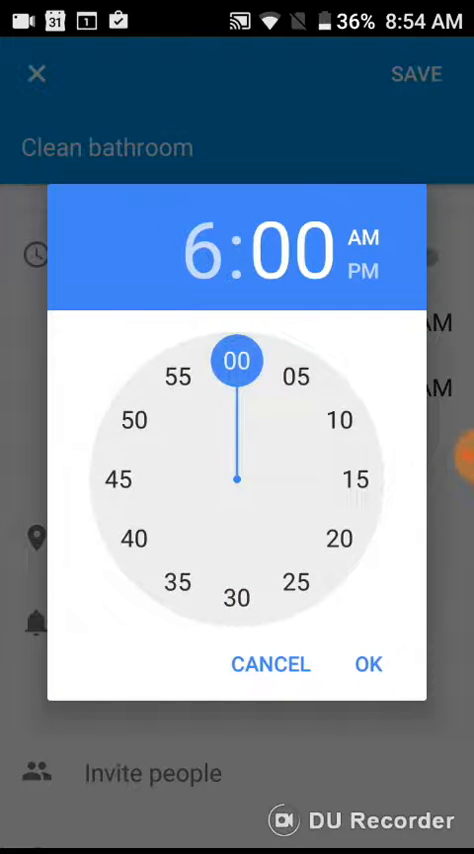
{"action": "left_click", "coordinate": [368, 663]}
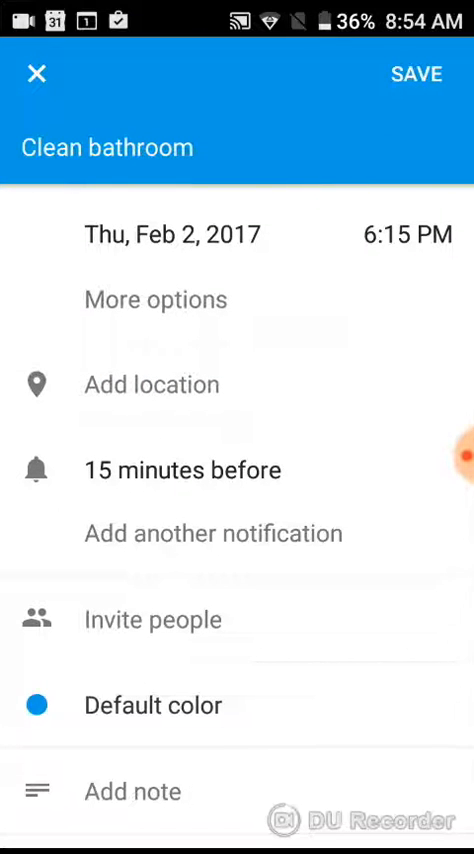
{"action": "left_click", "coordinate": [152, 619]}
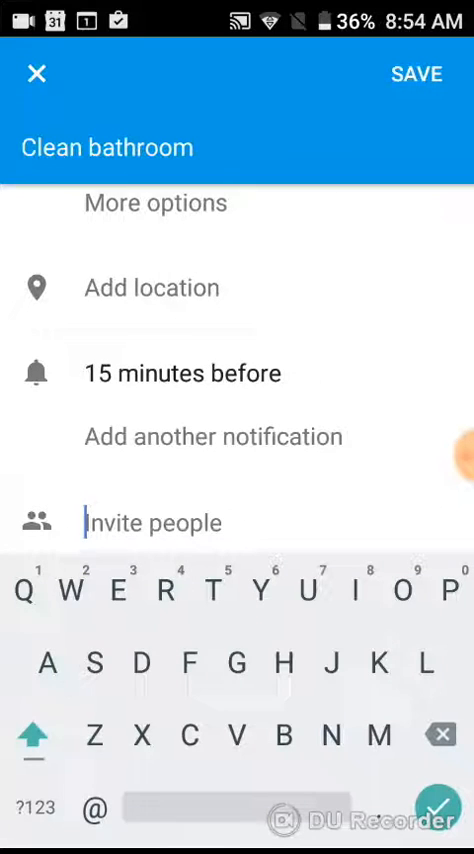